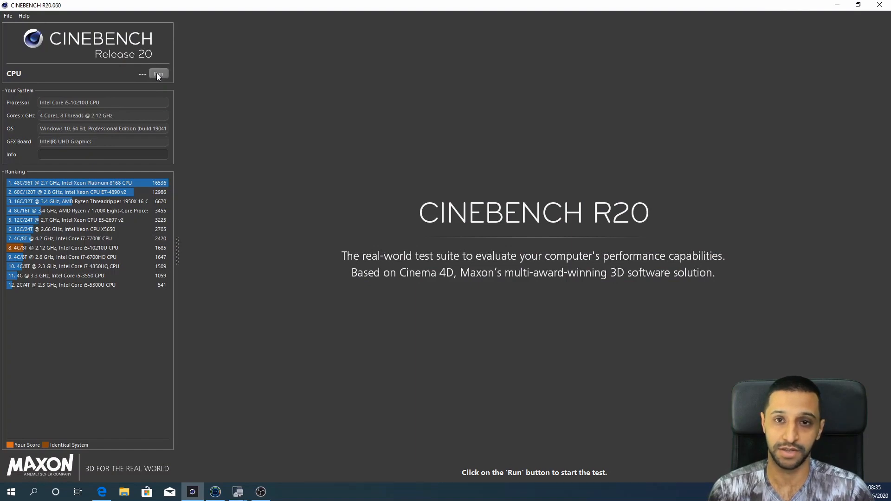
Run the Cinebench R20 CPU render benchmark, scoring 1298 pts in the ranking.
click(159, 74)
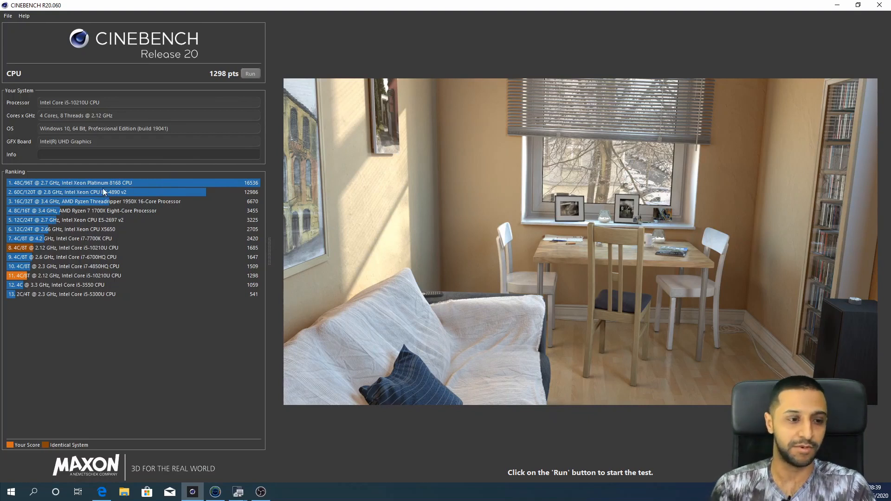
mouse_move(73, 283)
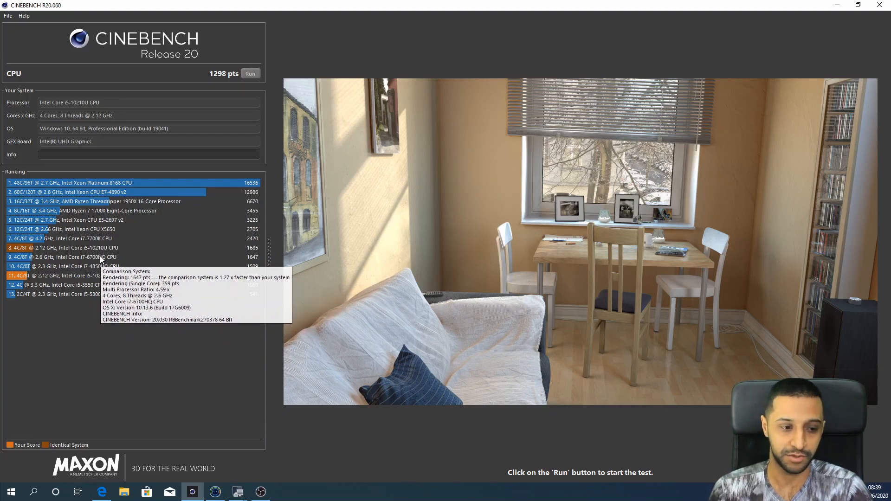
mouse_move(106, 265)
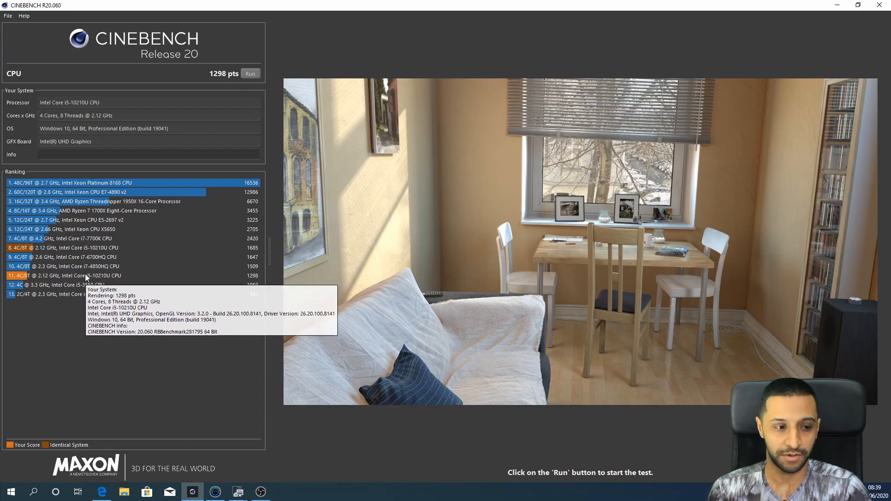
mouse_move(92, 247)
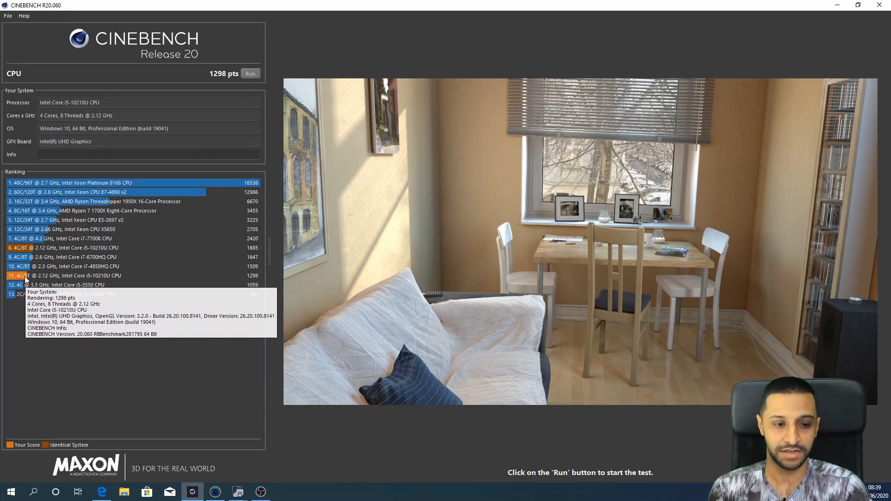
mouse_move(57, 250)
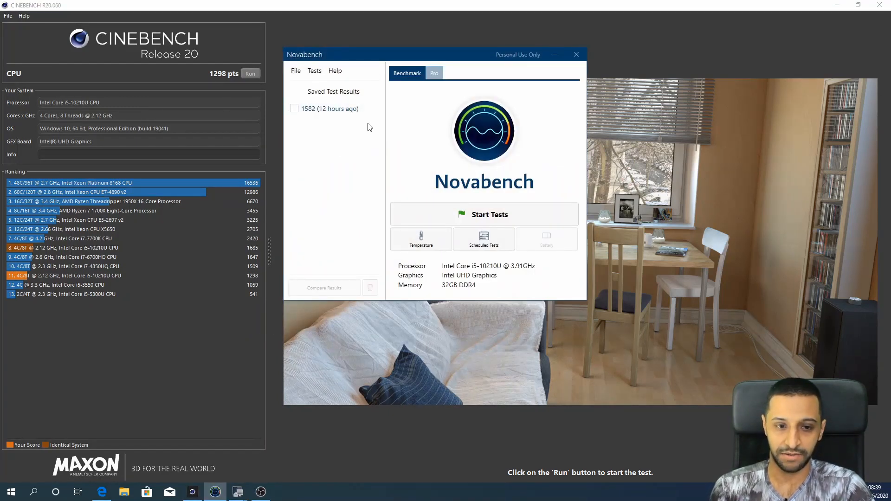
mouse_move(332, 109)
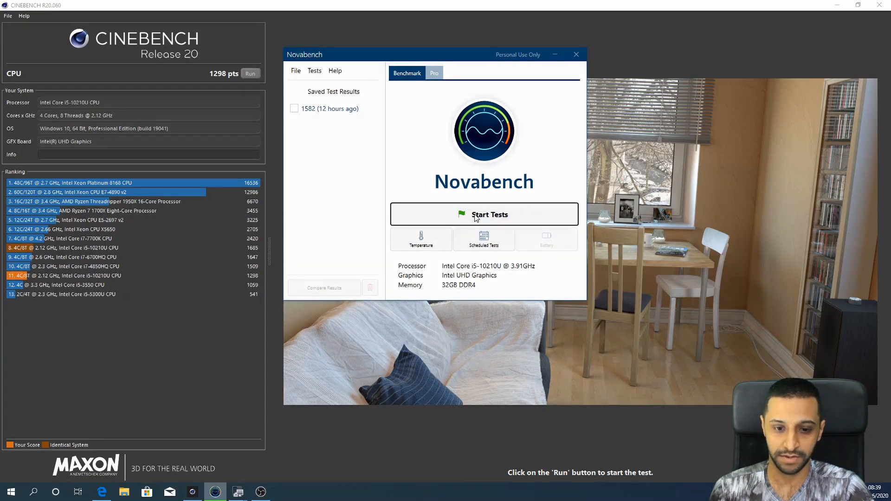
Run the Novabench tests for a 1476 score: CPU 917, RAM 270, GPU 203, Disk 86.
click(484, 214)
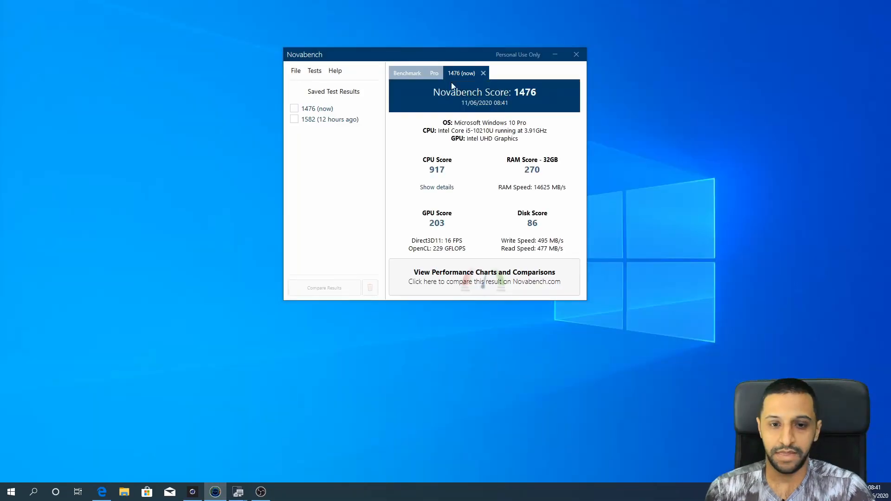
Reposition the Novabench window and submit the 1476 result to Novabench.com.
drag(432, 53, 453, 75)
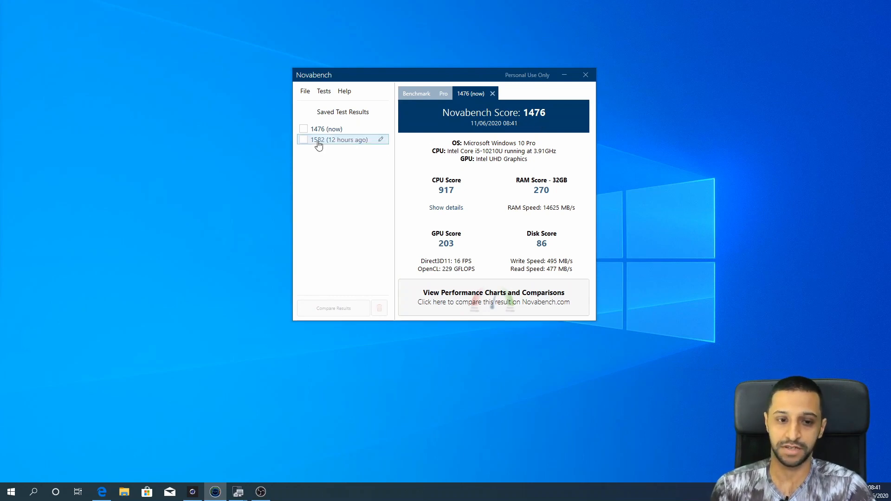
click(326, 128)
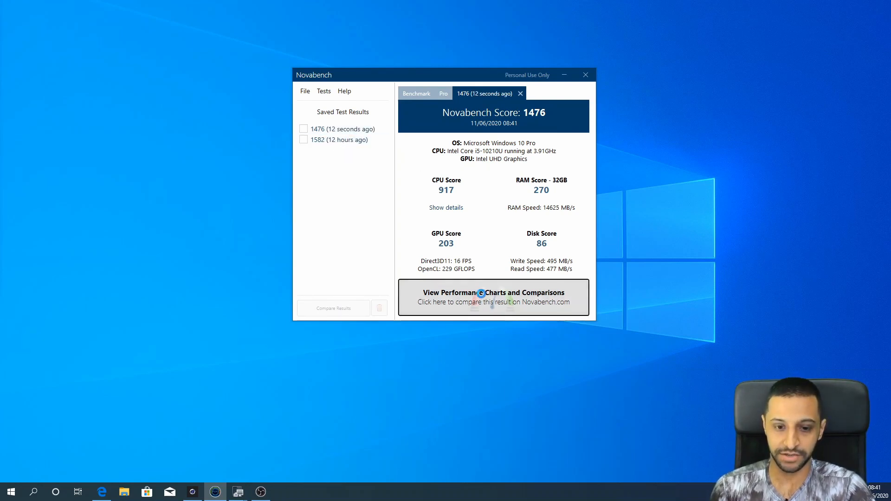
click(494, 297)
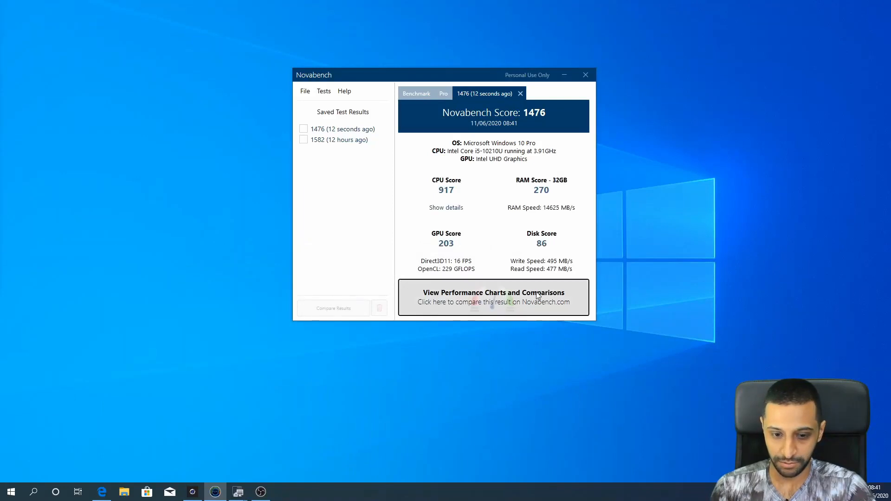
mouse_move(273, 463)
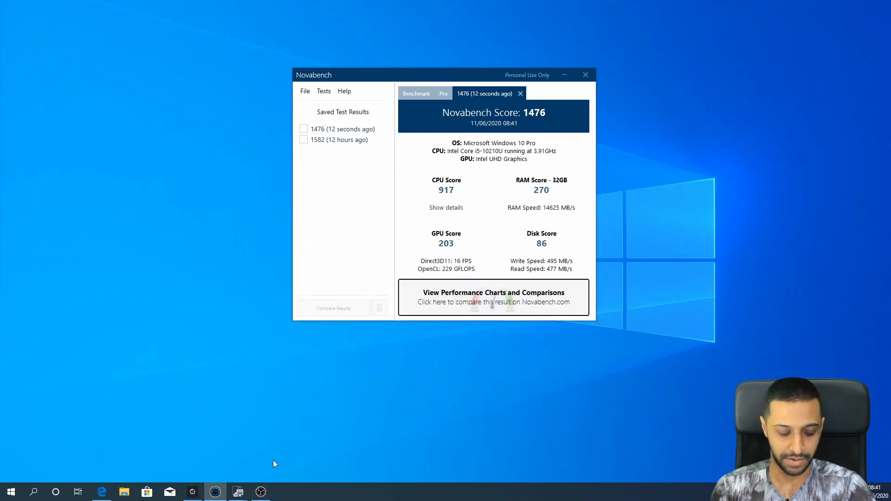
Keep the 1476 result anonymous and review its verified page, highlighting the OpenCL score.
click(493, 297)
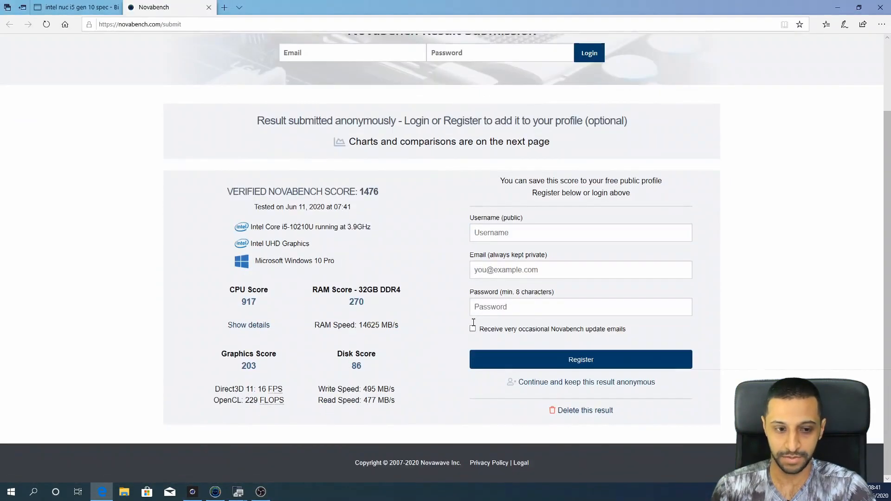
mouse_move(420, 299)
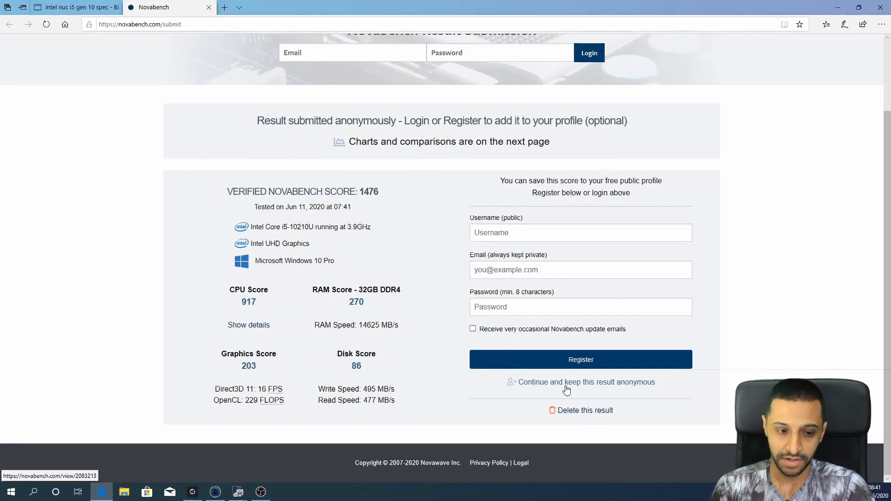
click(586, 382)
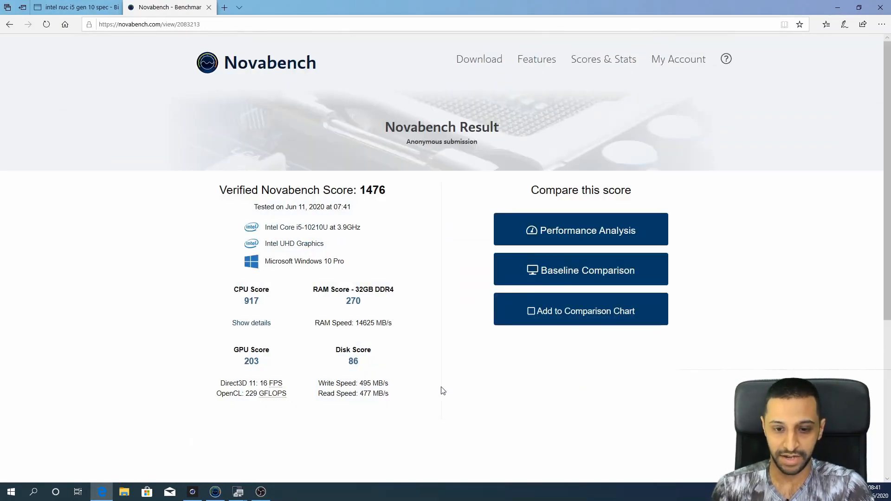
drag(270, 190, 373, 191)
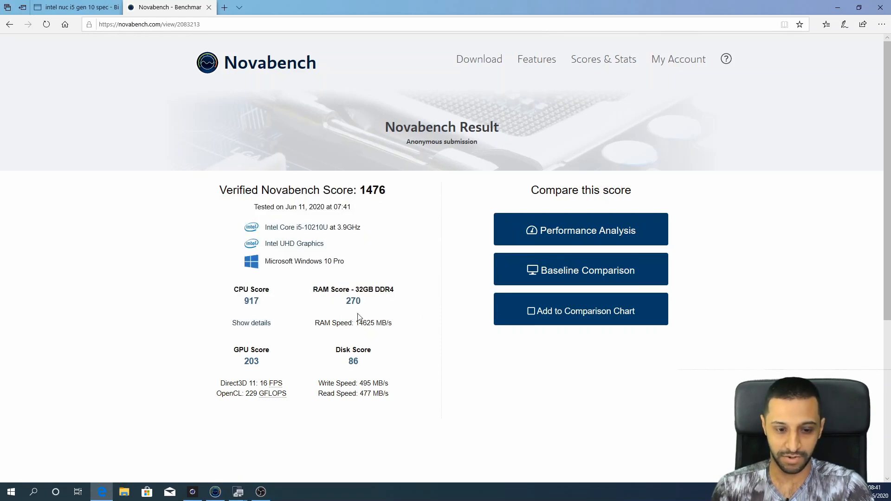
mouse_move(379, 337)
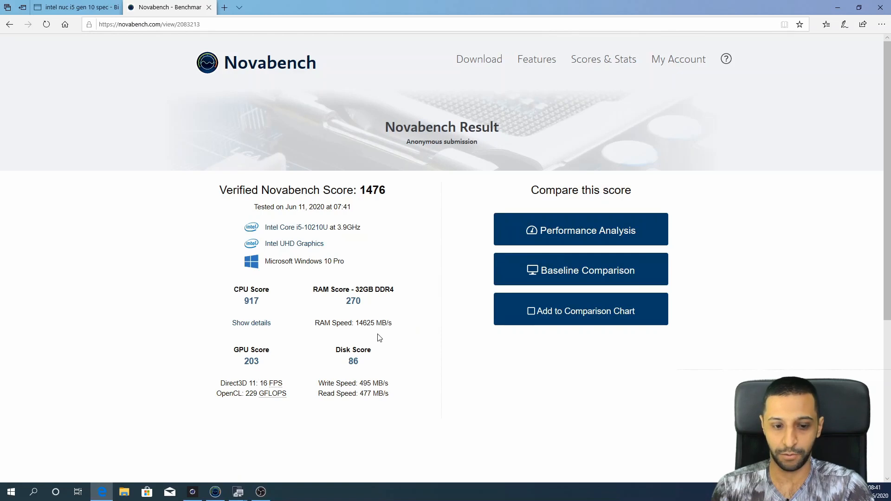
mouse_move(390, 341)
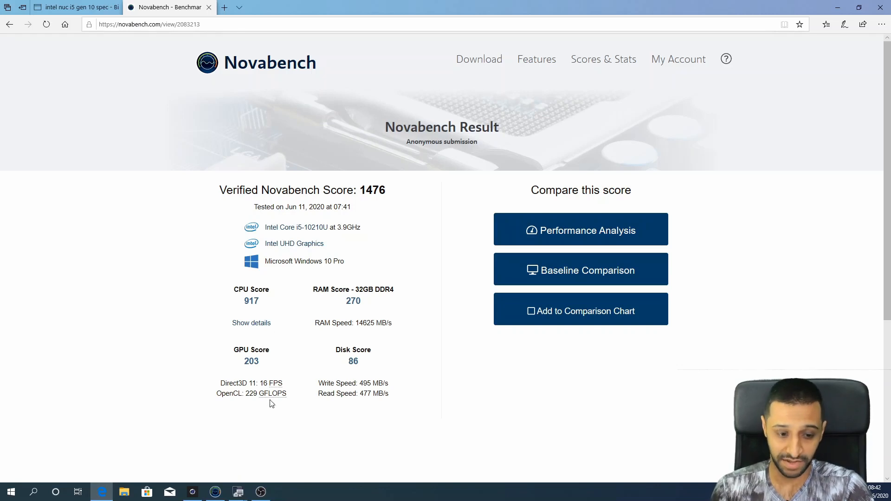
drag(226, 383, 260, 383)
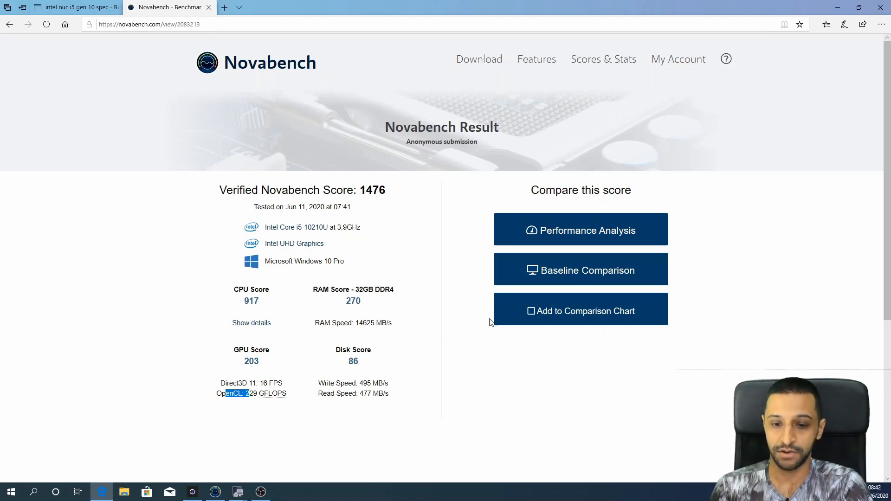
mouse_move(580, 230)
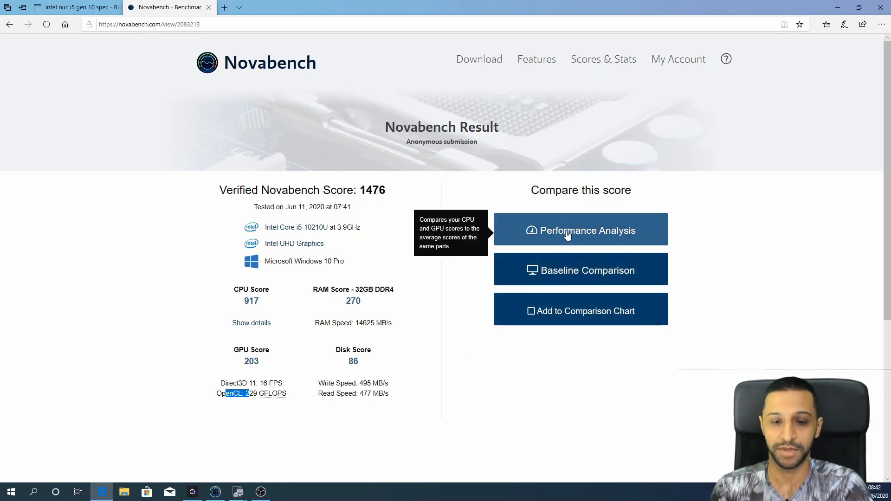
click(580, 230)
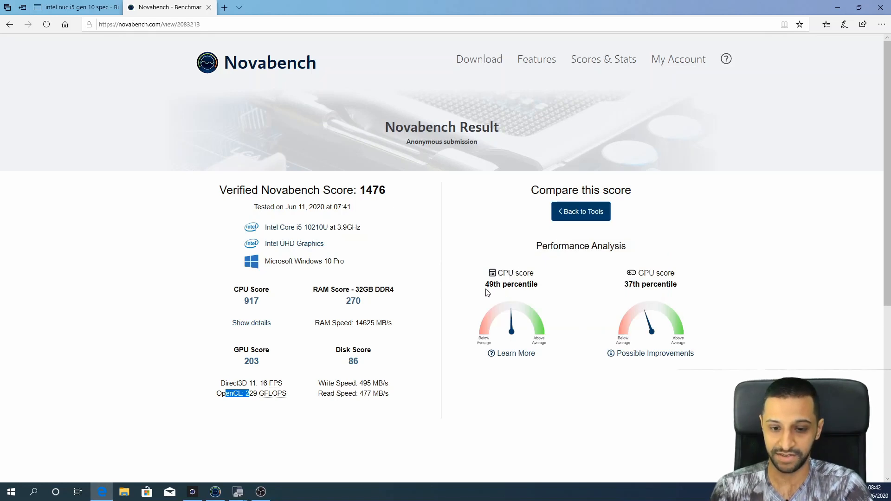
mouse_move(541, 294)
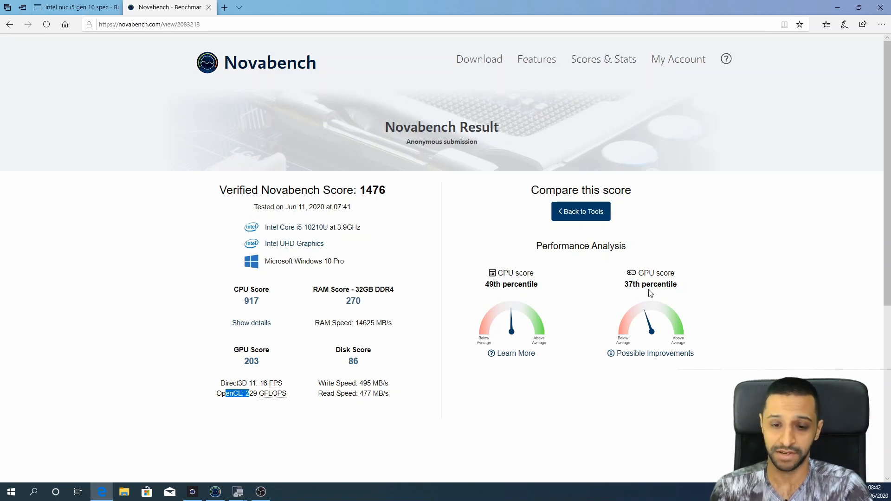
mouse_move(741, 286)
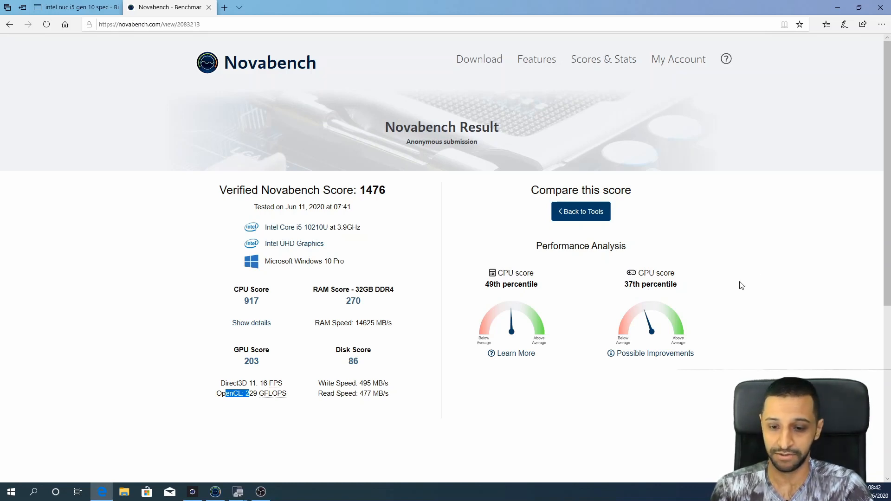
mouse_move(658, 302)
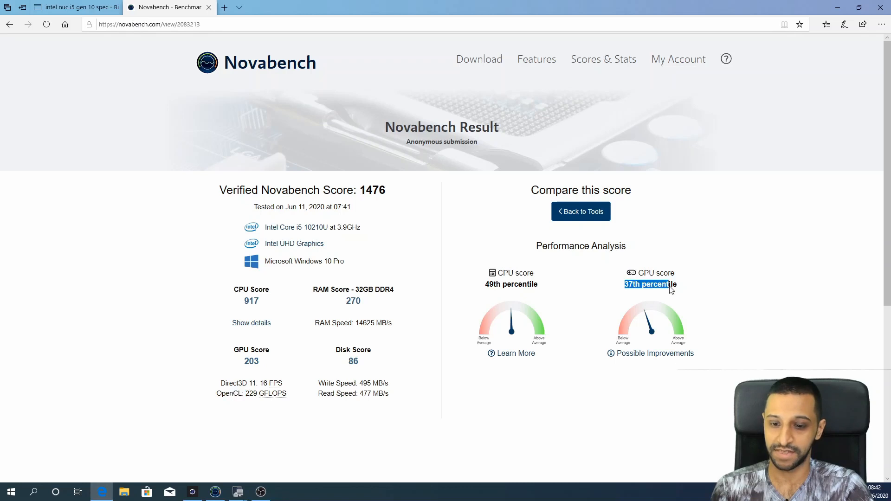
mouse_move(598, 361)
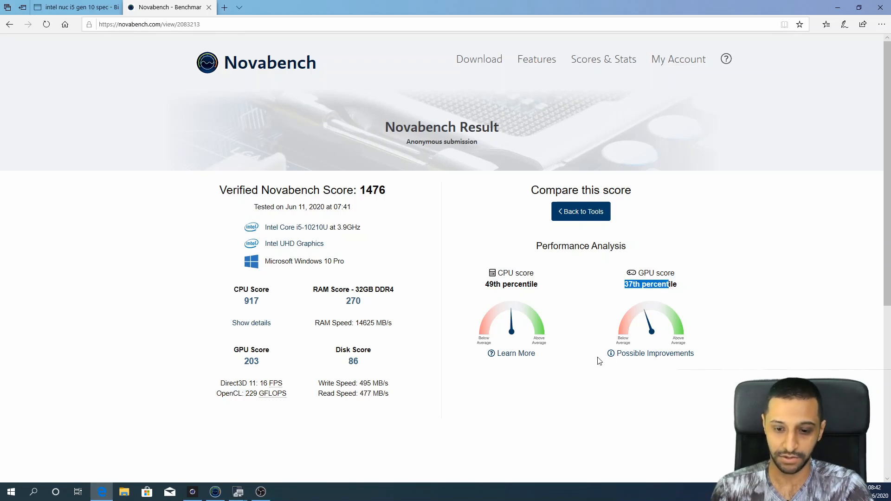
click(654, 352)
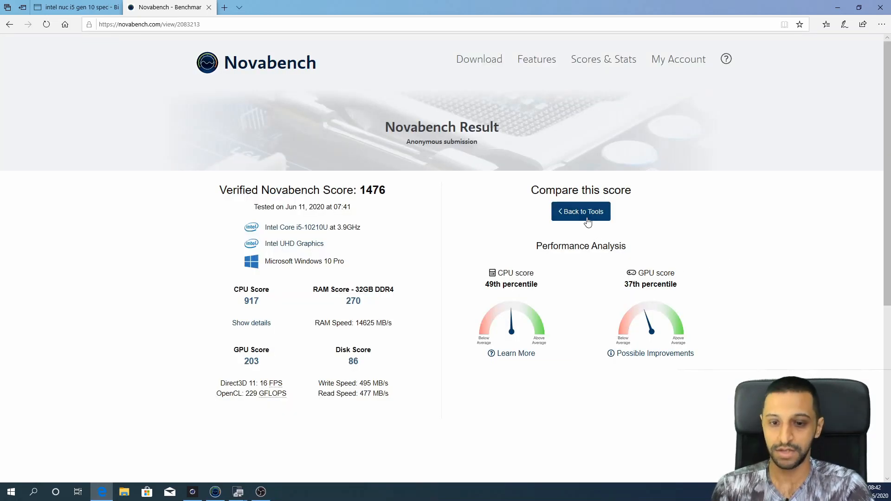
Compare the 1476 score against the Budget laptop and Mid-level Gaming PC baselines.
click(580, 211)
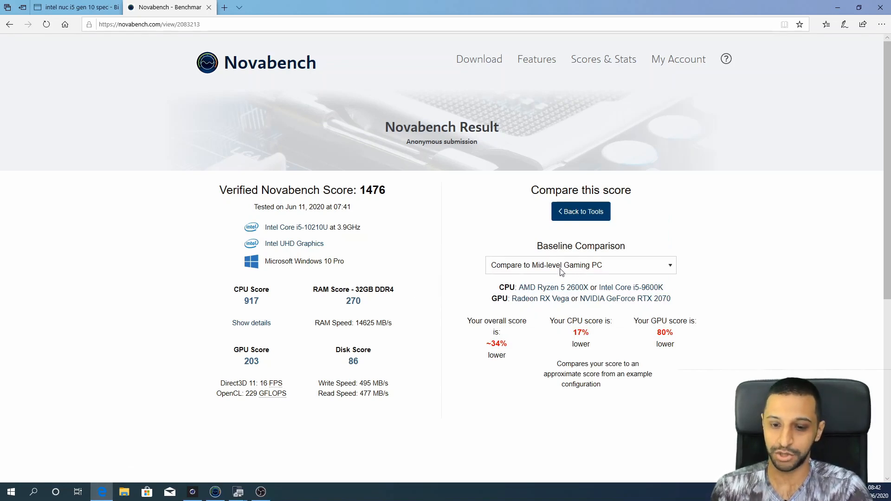
click(581, 265)
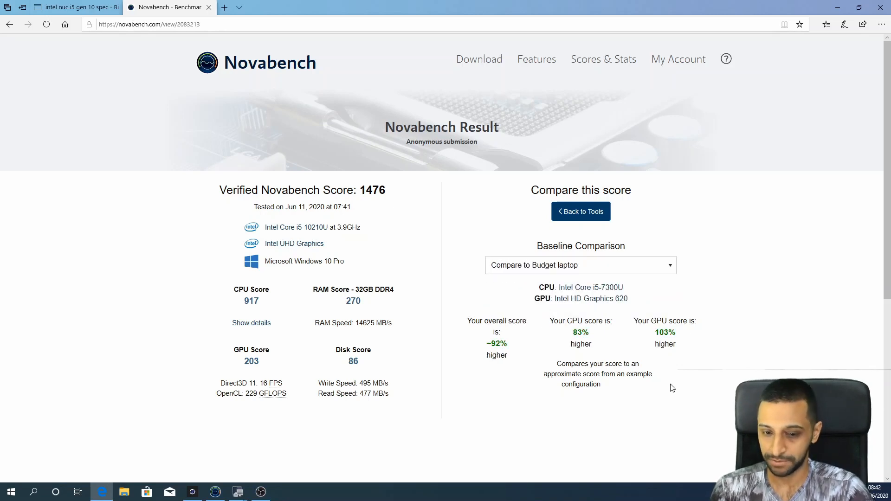
mouse_move(517, 370)
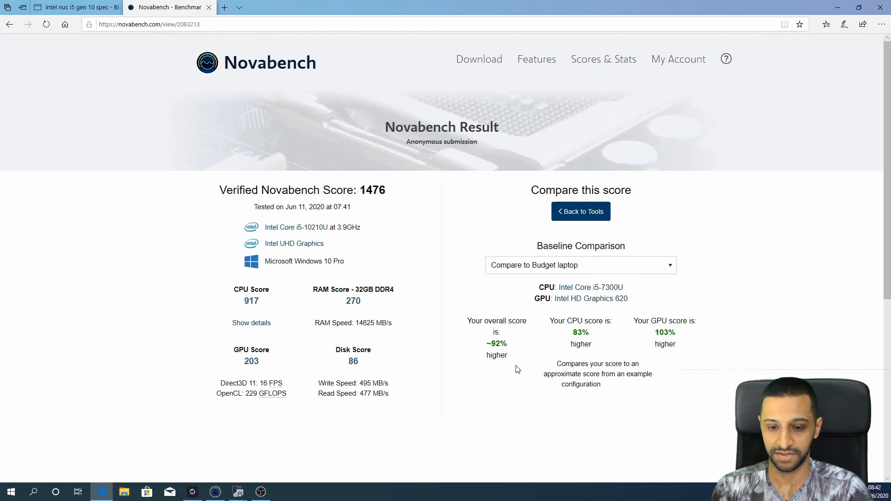
double_click(496, 344)
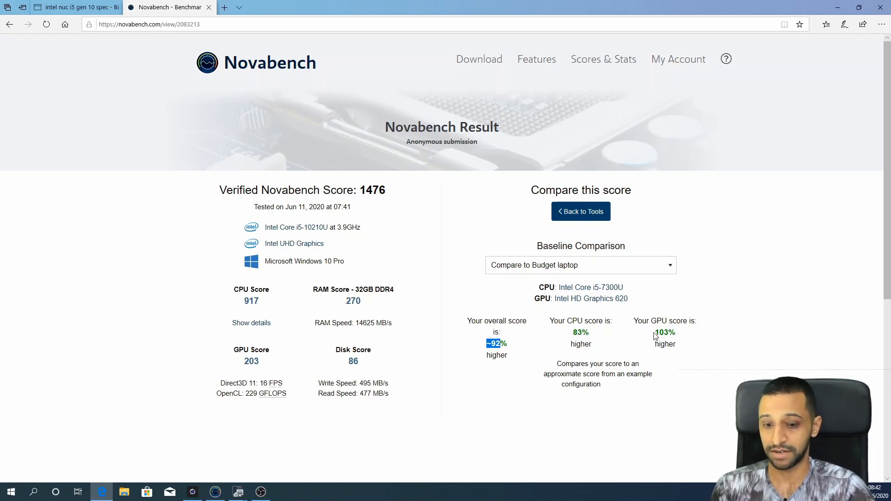
click(580, 265)
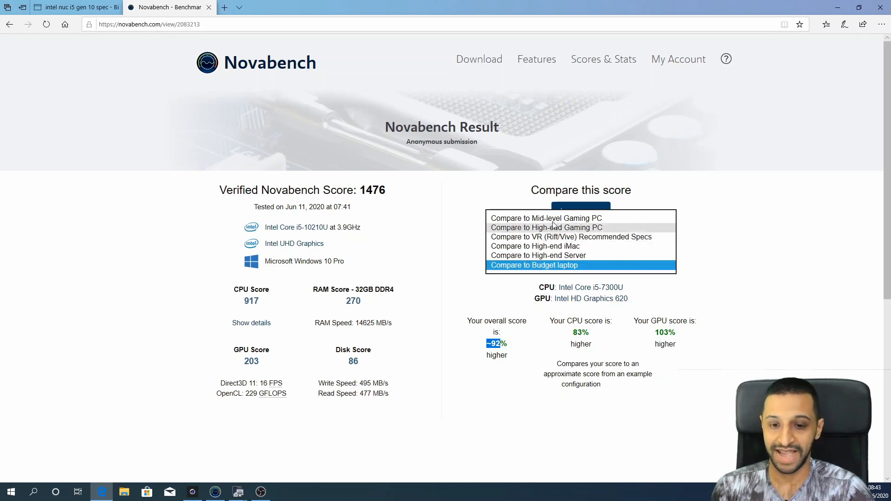
click(547, 217)
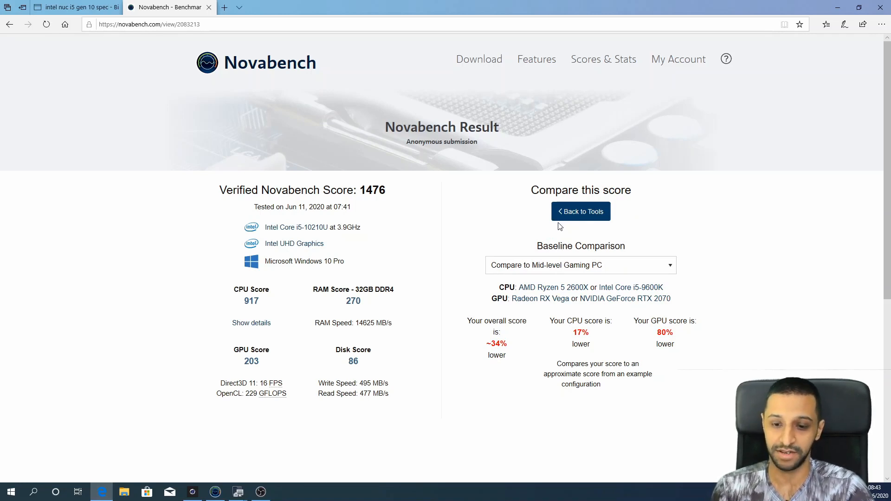
mouse_move(643, 331)
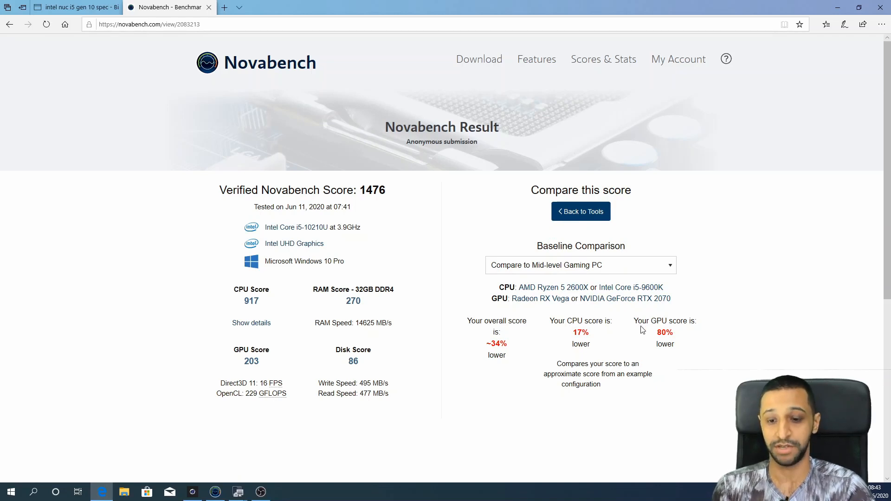
Compare the score against the High-end Gaming PC and High-end iMac baselines.
drag(633, 321, 674, 344)
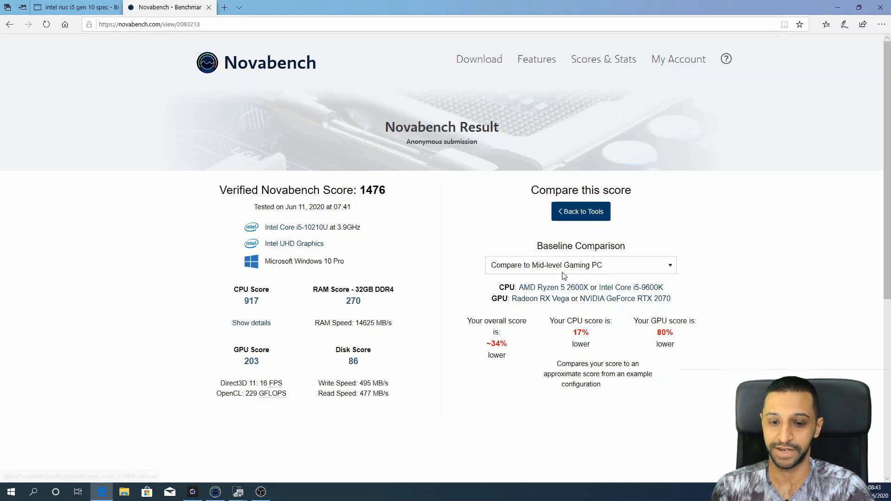
click(580, 265)
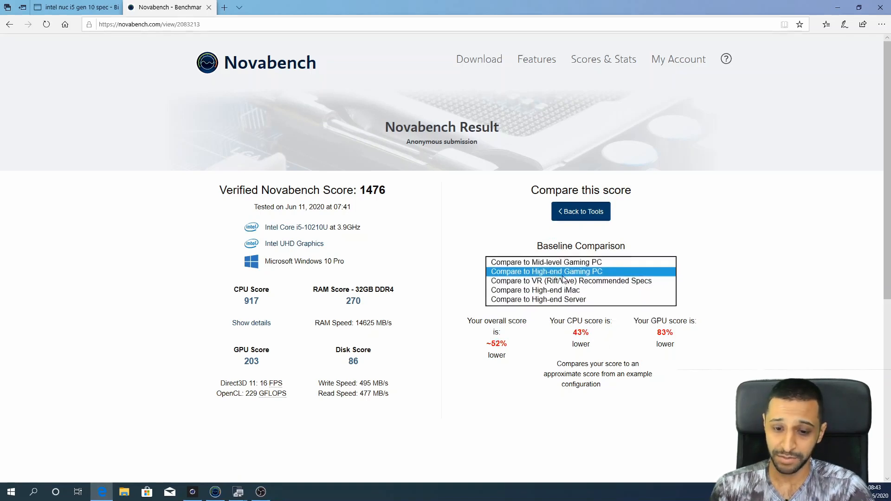
click(546, 271)
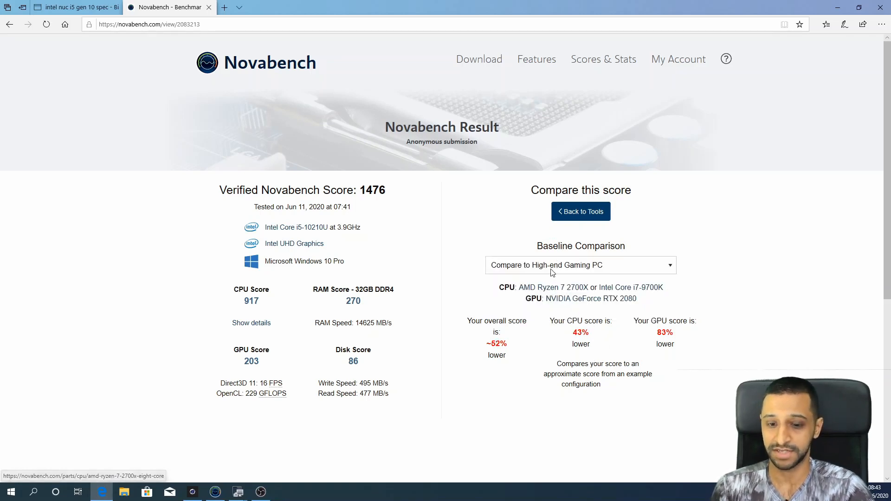
click(579, 265)
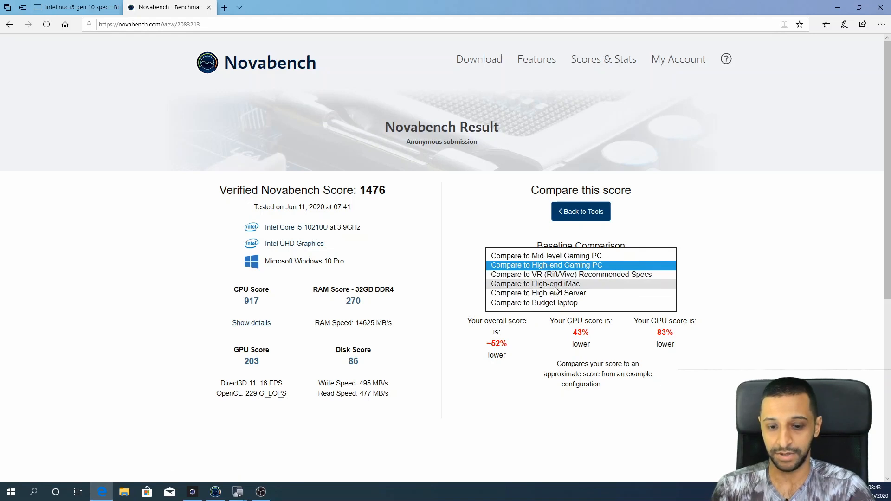
click(534, 284)
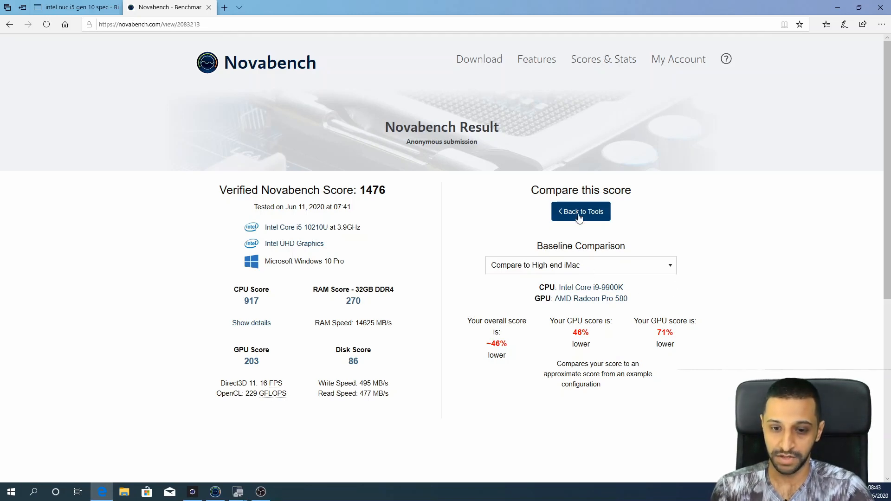
click(580, 211)
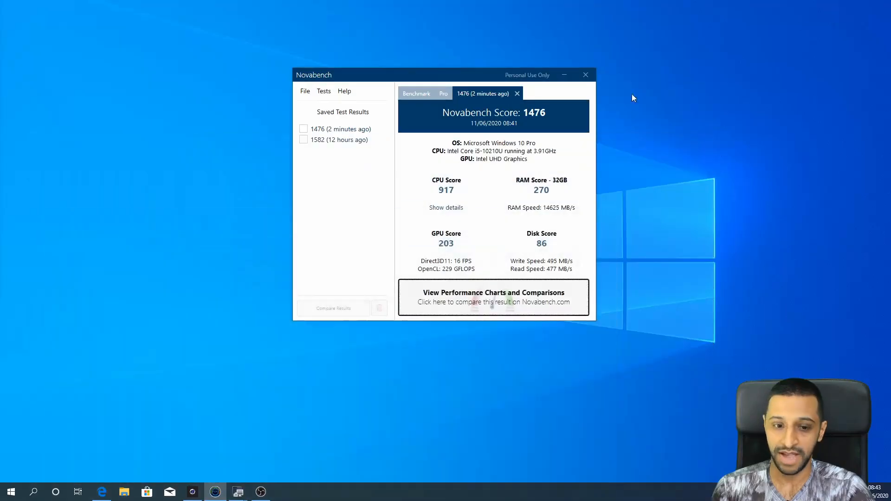
mouse_move(563, 74)
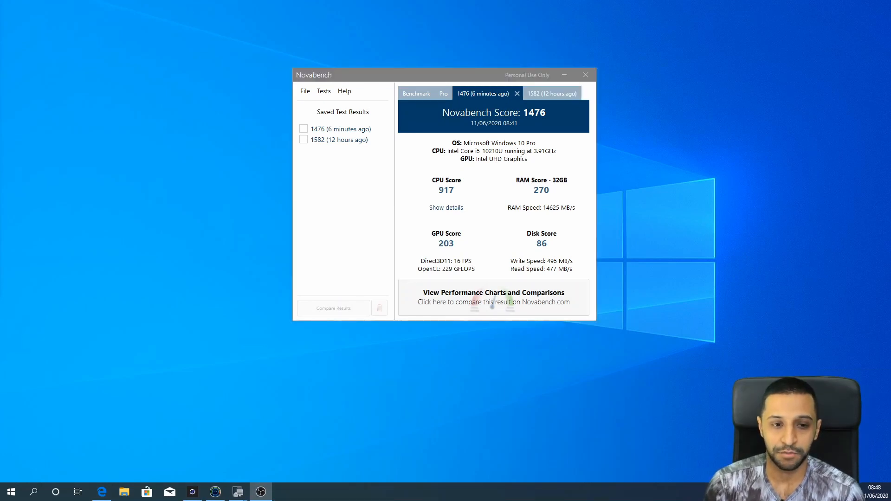
Tick the 1476 result in Saved Test Results for comparison.
click(303, 129)
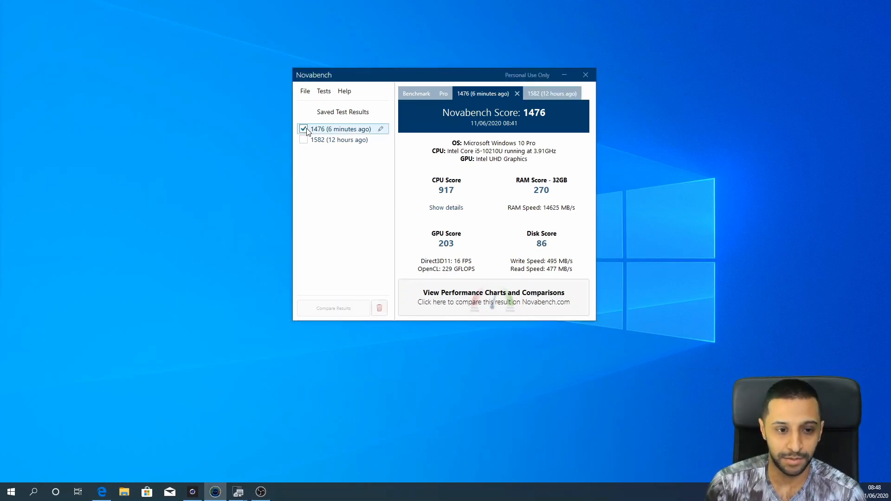
Tick the 1582 saved result to chart it against the 1476 result.
click(333, 308)
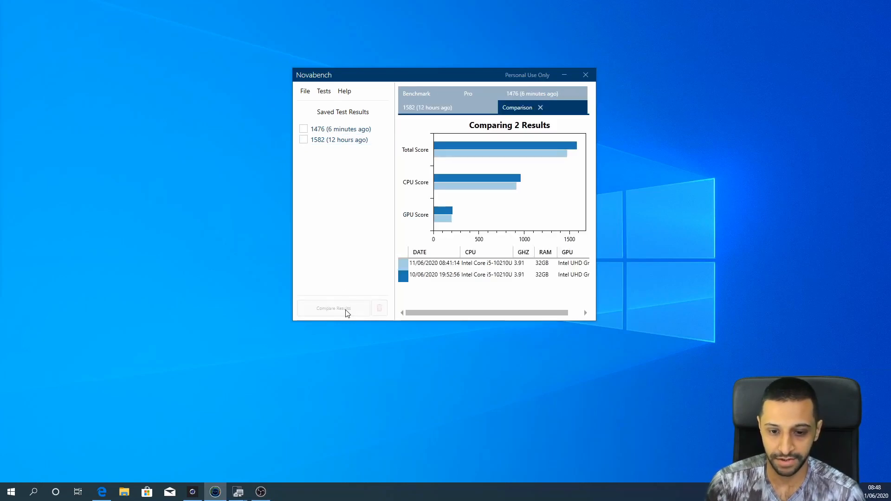
mouse_move(432, 311)
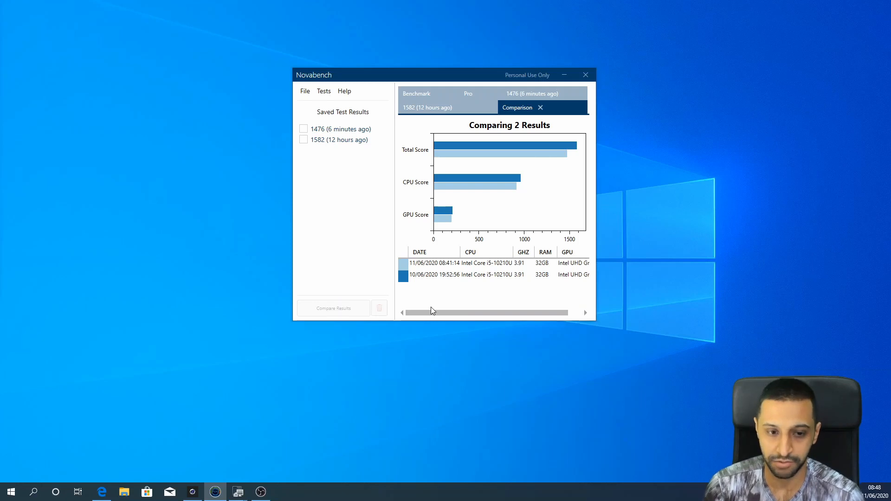
mouse_move(427, 308)
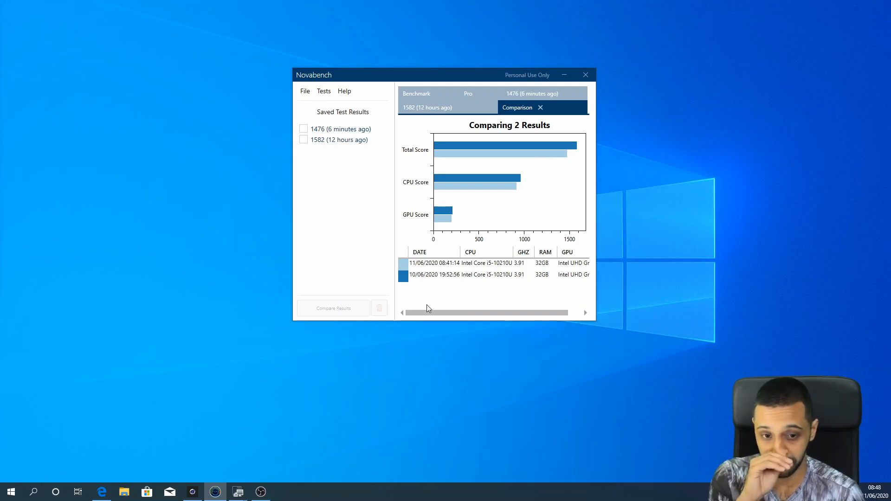
mouse_move(493, 168)
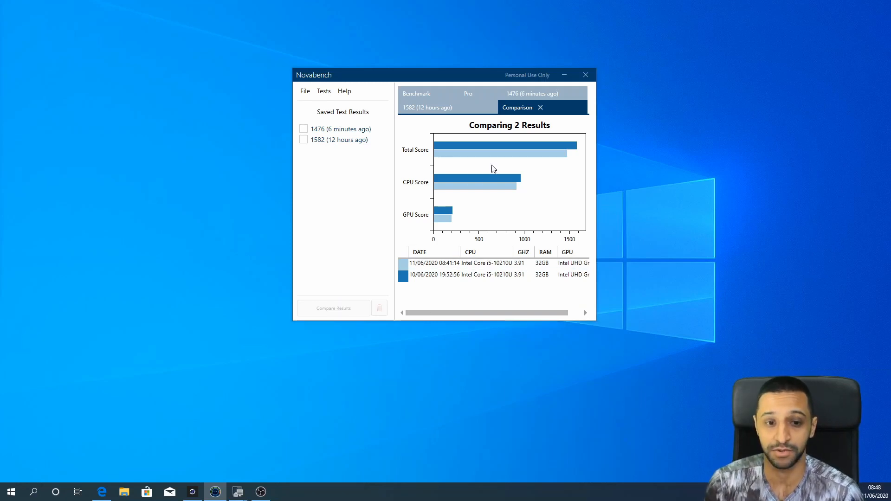
mouse_move(561, 150)
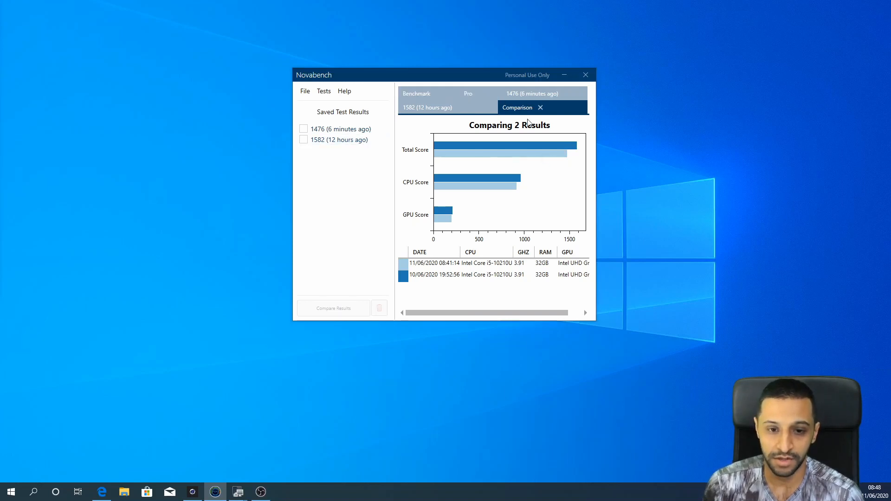
mouse_move(448, 222)
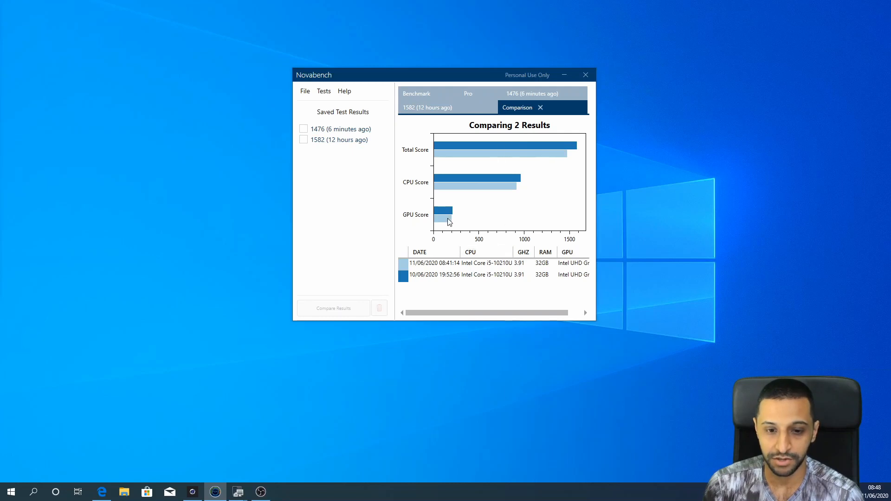